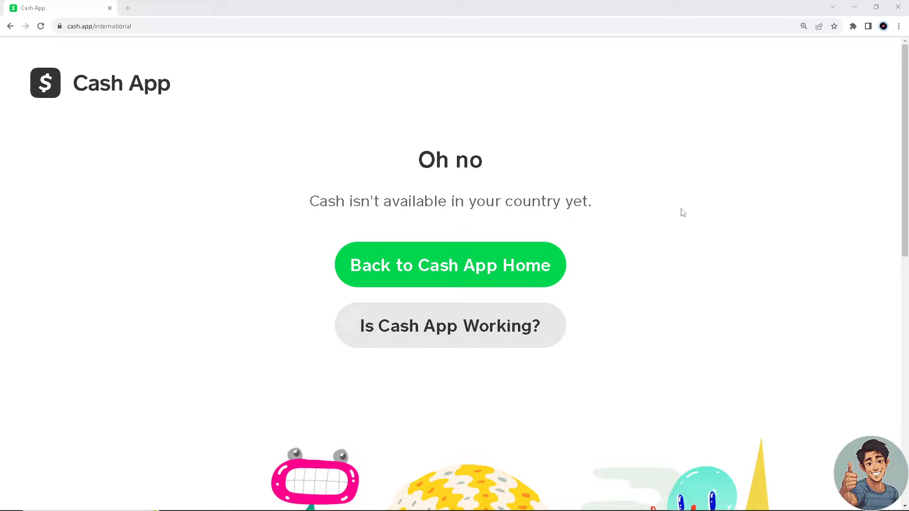
Select Japan from Hoxx VPN's free server list to begin connecting
scroll(down, 3)
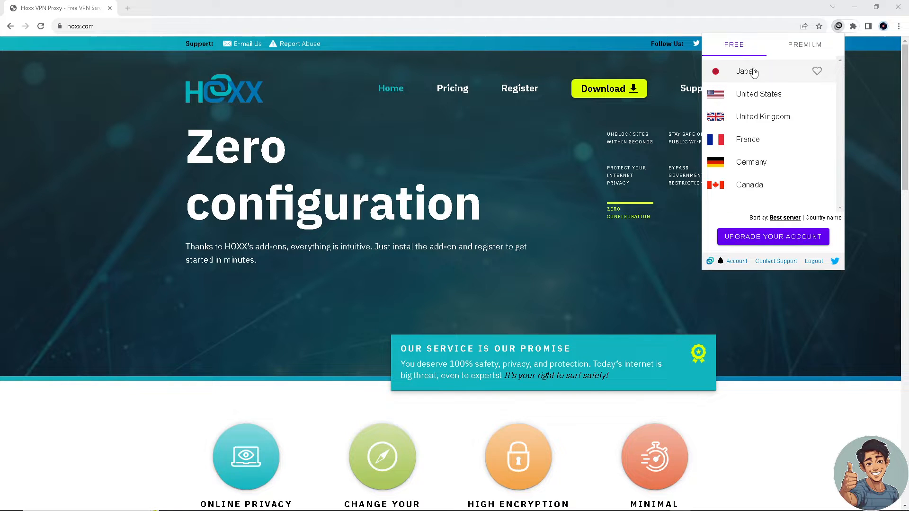
click(745, 71)
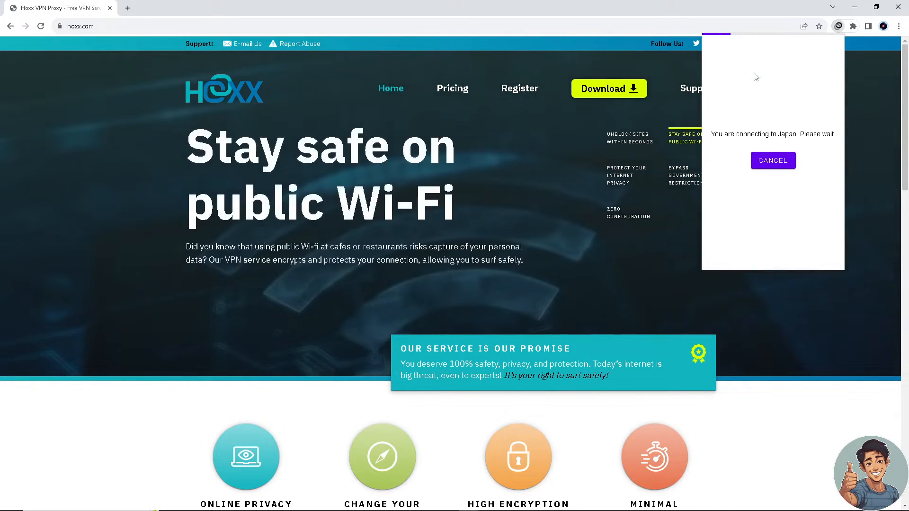